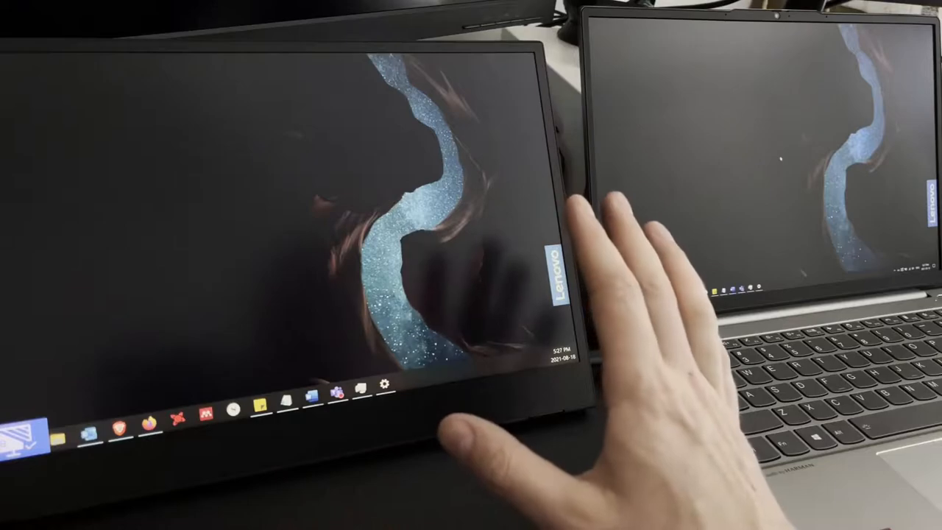
mouse_move(478, 427)
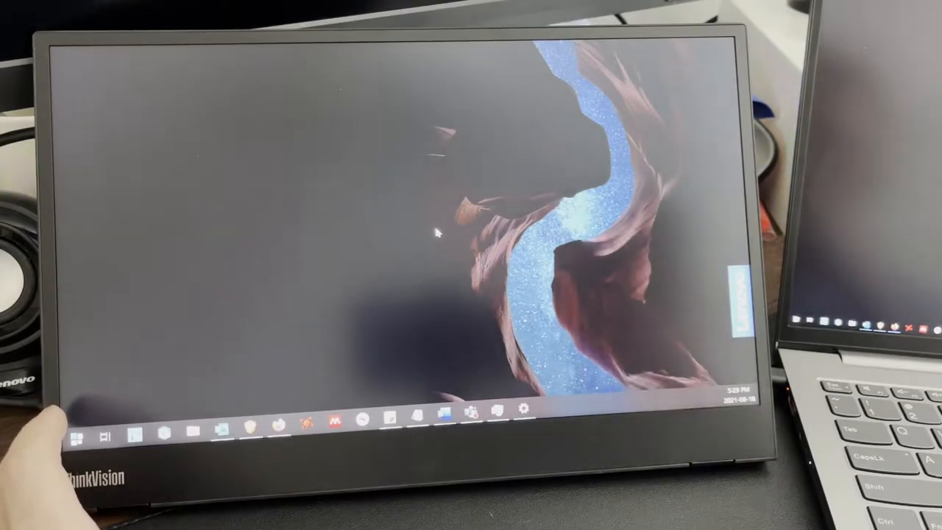
mouse_move(424, 209)
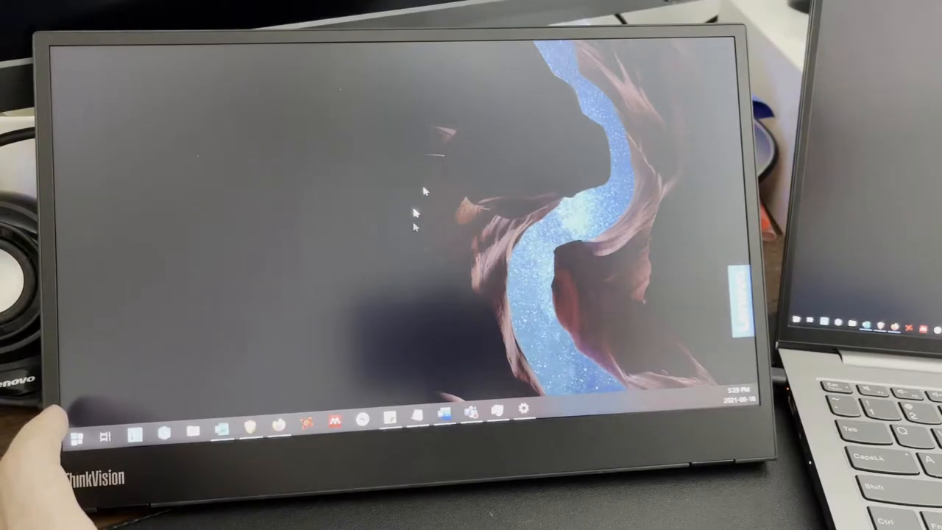
mouse_move(618, 265)
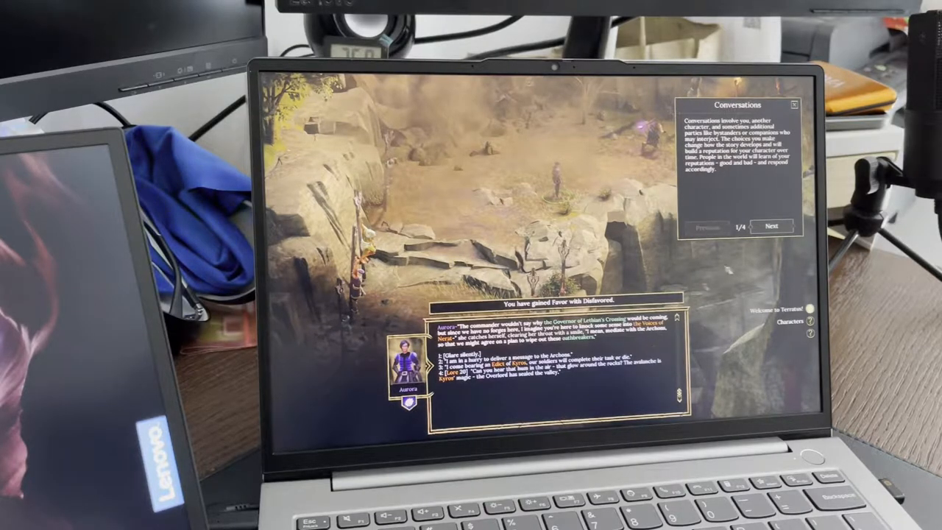
Step: Dismiss the Conversations tutorial popup and continue the dialogue to its next line
click(793, 104)
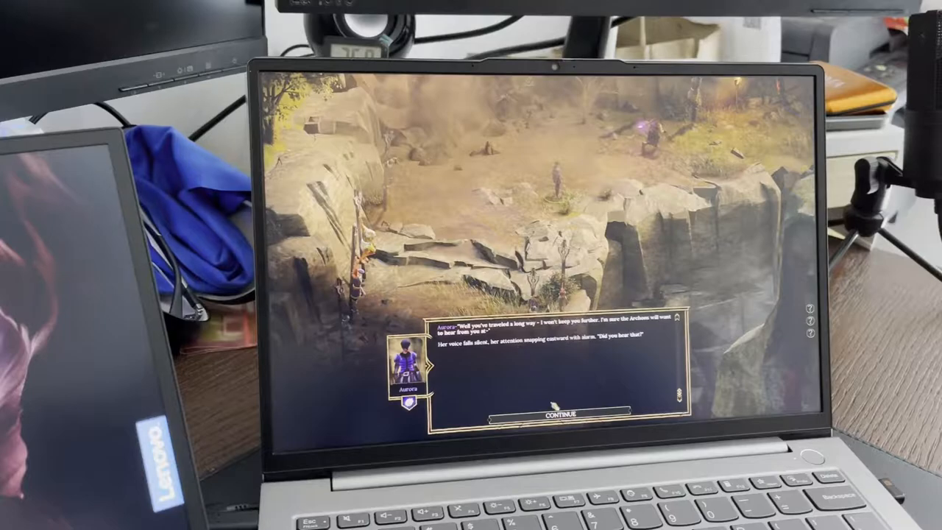
click(558, 413)
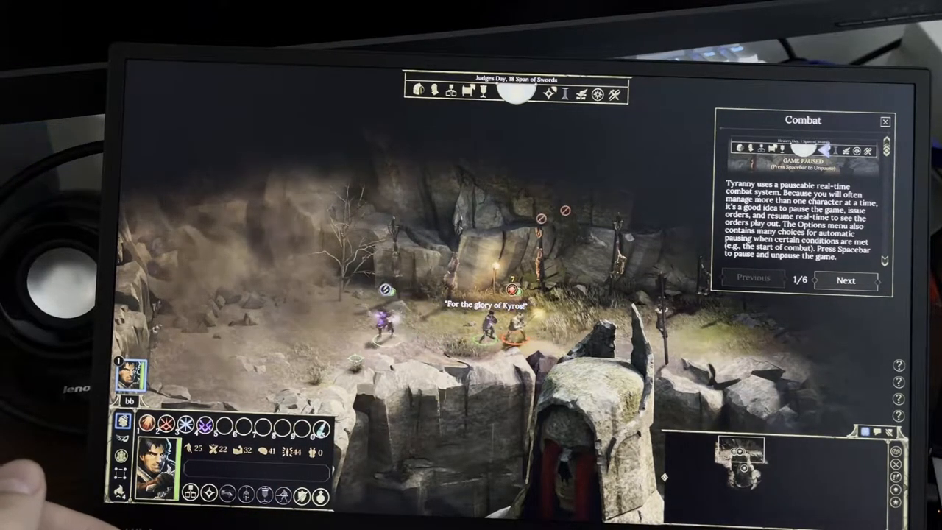
Step: Advance play toward the cliffside battle until the paused Combat tutorial appears
click(886, 120)
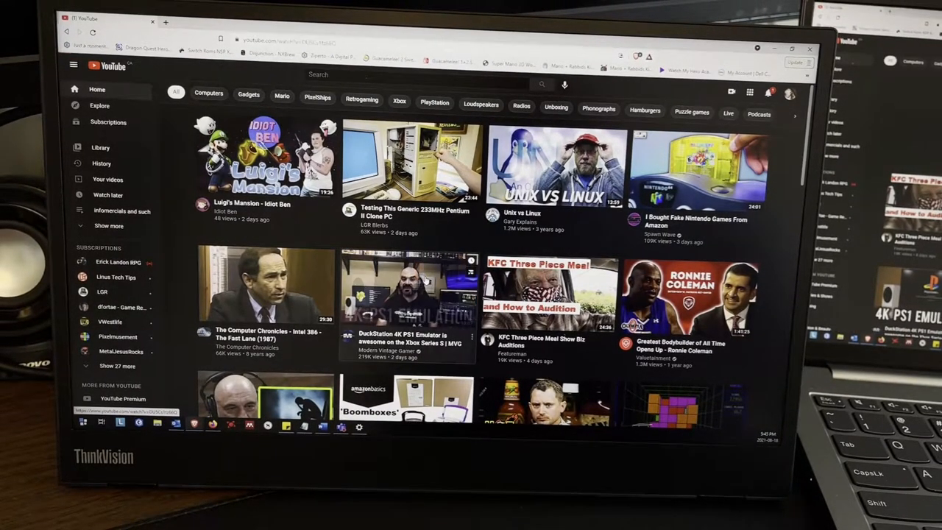
click(409, 287)
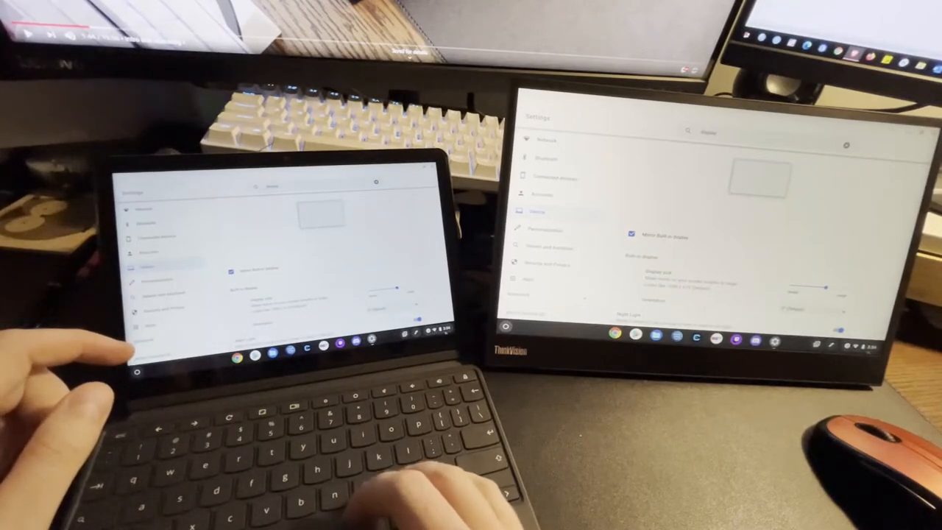
click(425, 350)
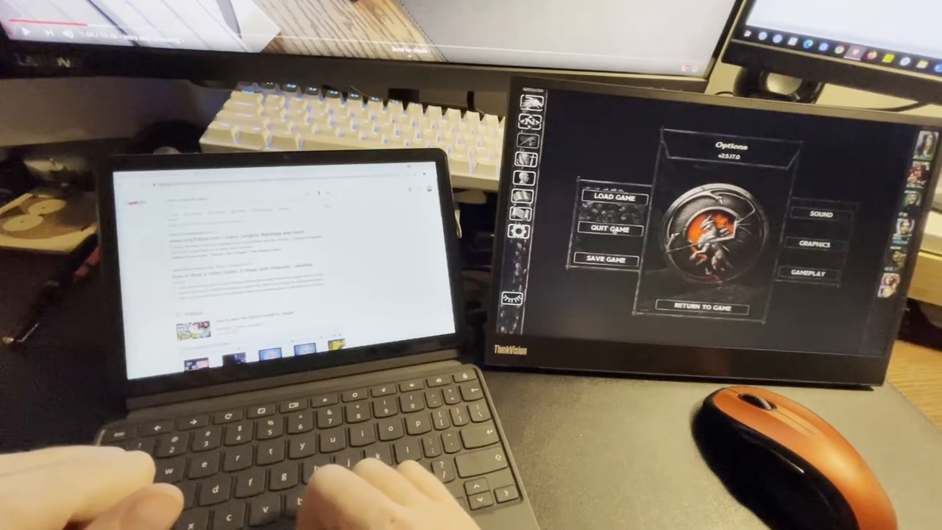
Step: Quit Tyranny via the save prompt so YouTube fills the monitor, then show the tablet's app launcher
click(609, 230)
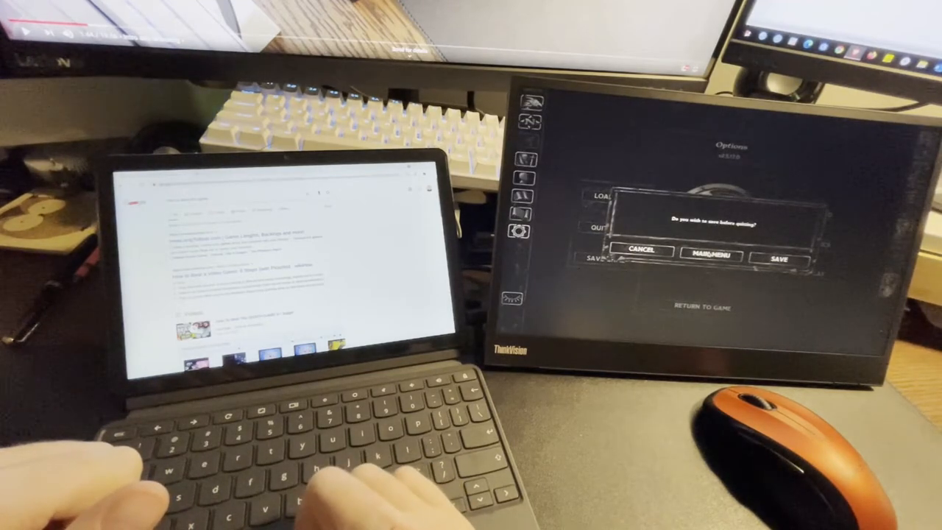
click(709, 254)
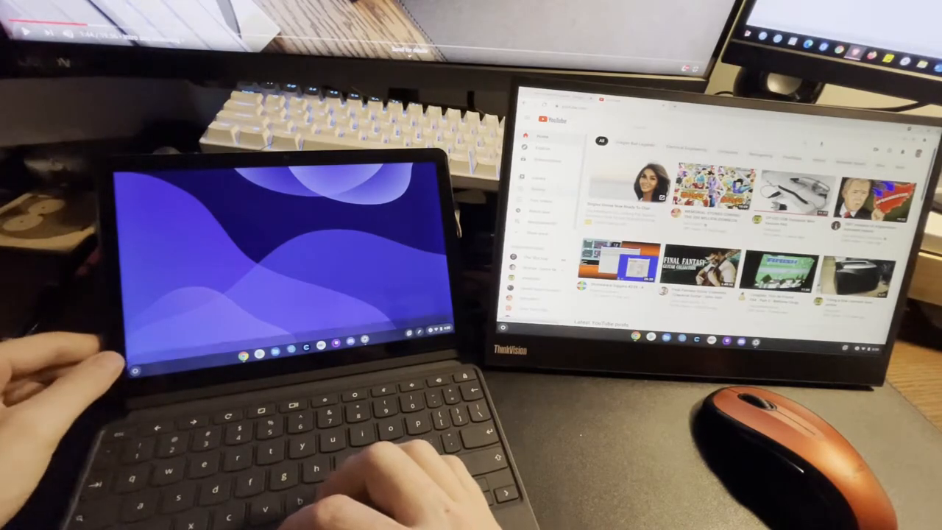
click(234, 352)
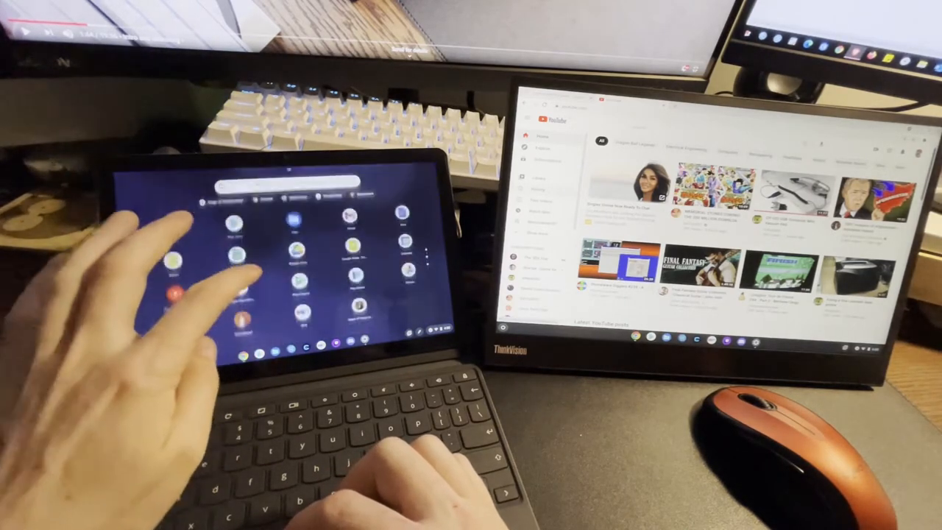